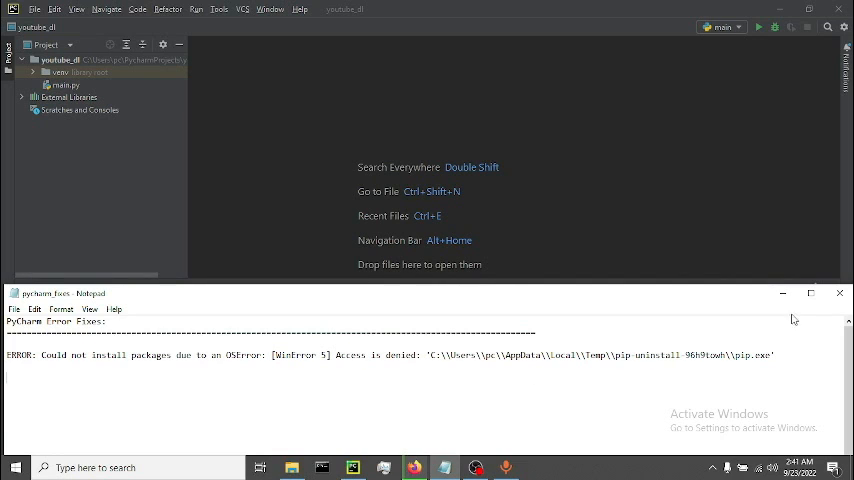
{"action": "mouse_move", "coordinate": [784, 292]}
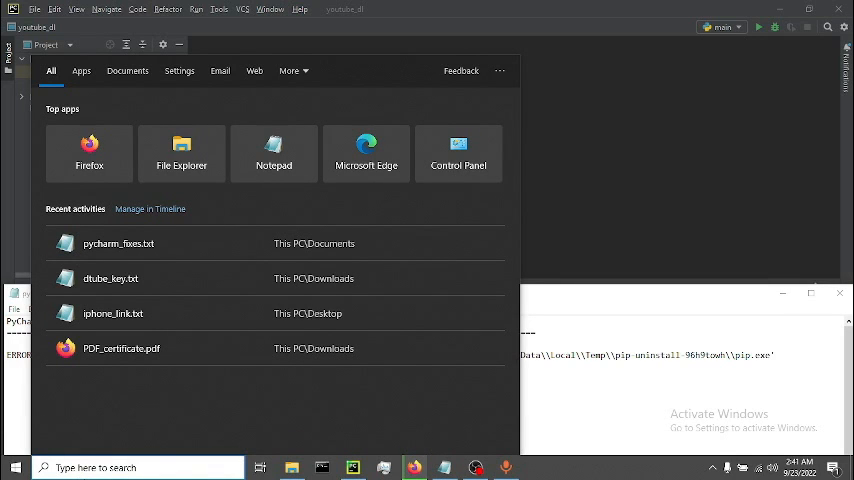
Step: Search 'power' and show the Windows PowerShell launch options menu
{"action": "type", "text": "power"}
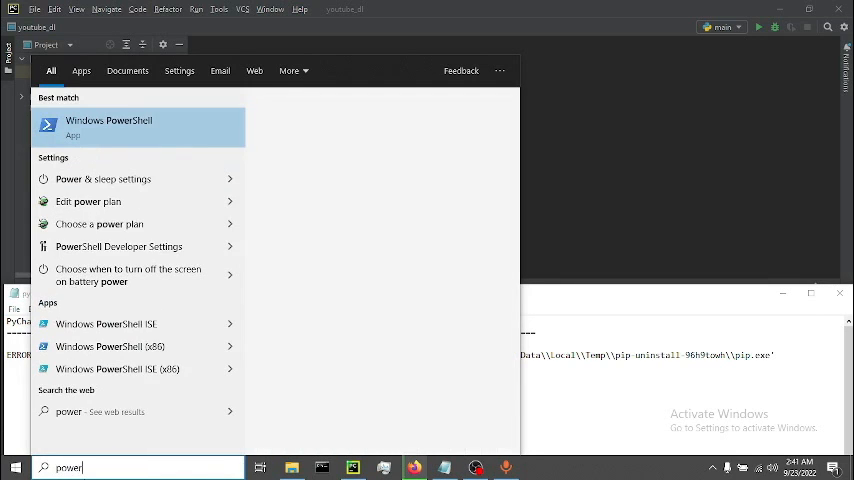
{"action": "right_click", "coordinate": [108, 126]}
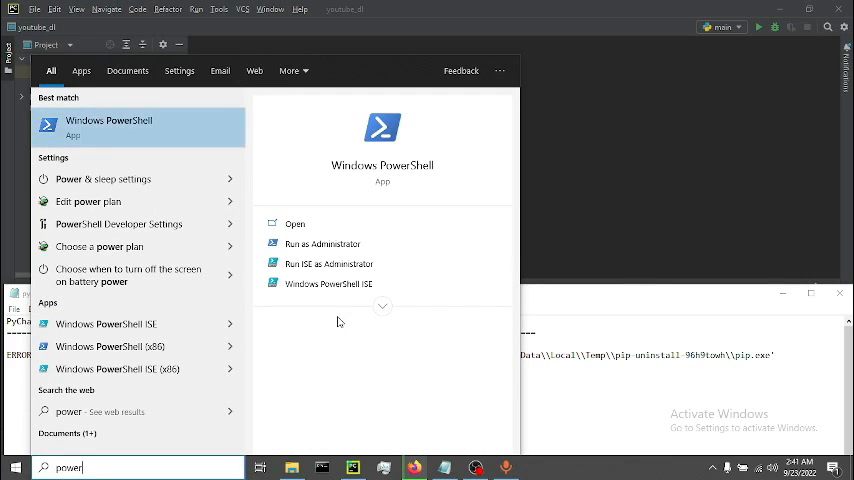
Step: Launch PowerShell as administrator and enter 'set-executionpolicy remotesigned' at the prompt
{"action": "left_click", "coordinate": [108, 128]}
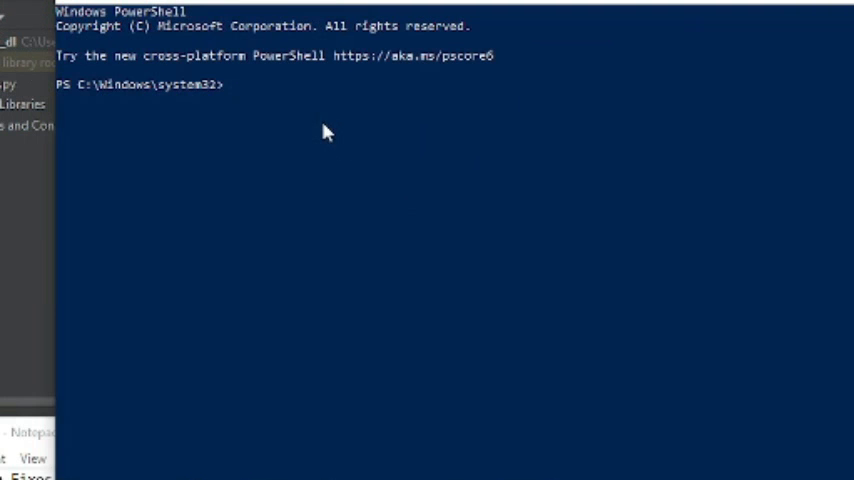
{"action": "type", "text": "set-executionpolicy remotesigned"}
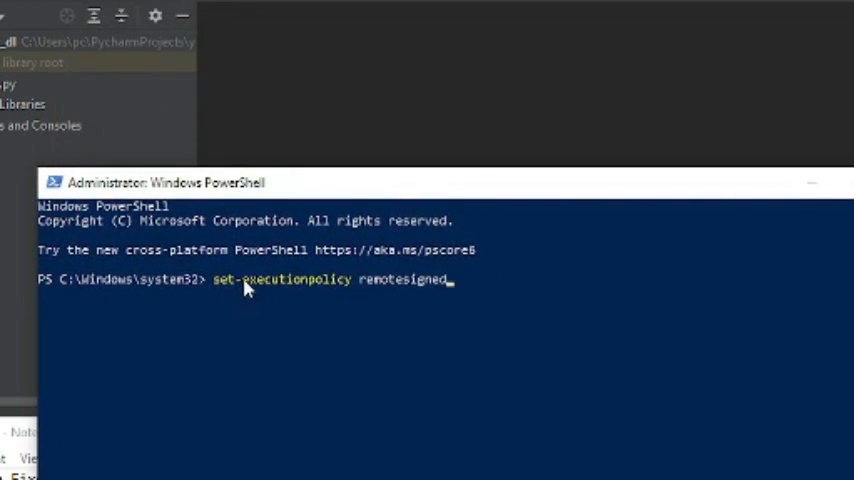
{"action": "mouse_move", "coordinate": [364, 408]}
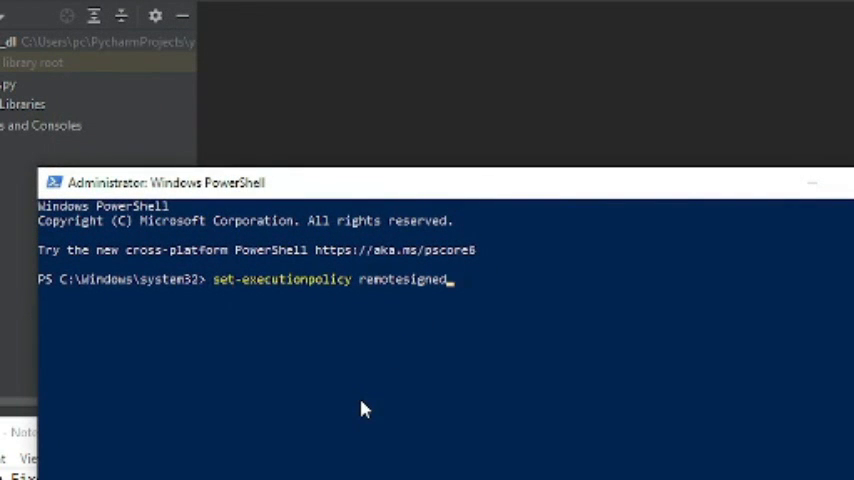